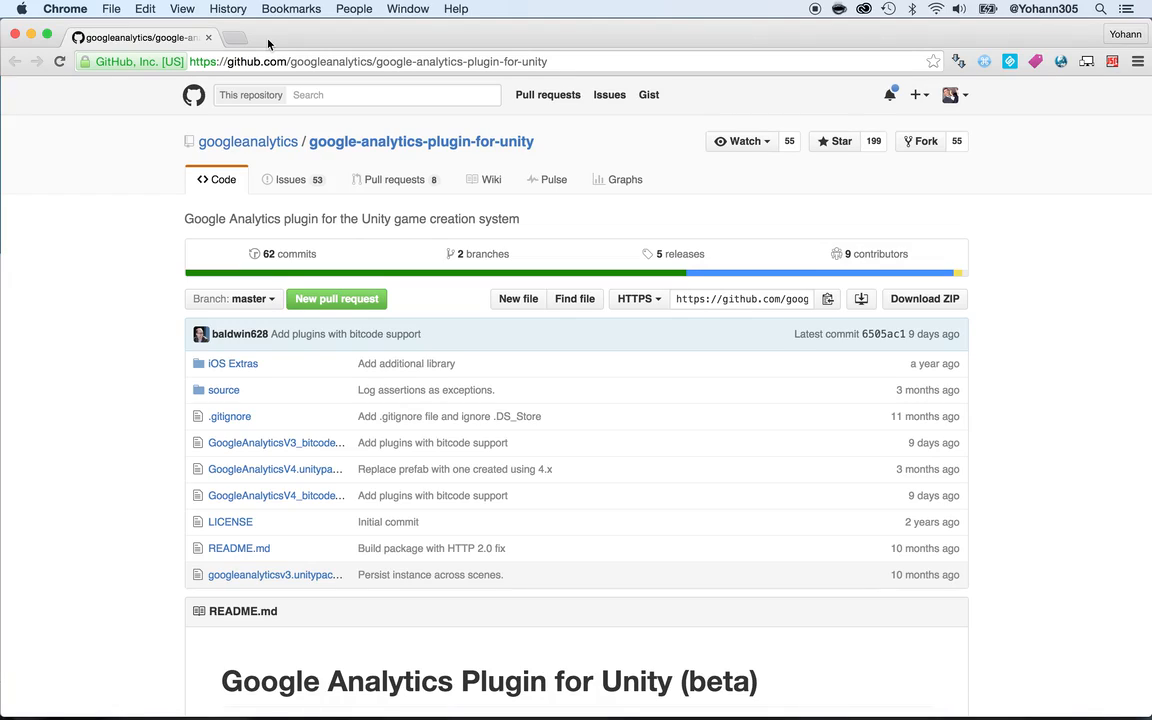
pyautogui.click(400, 60)
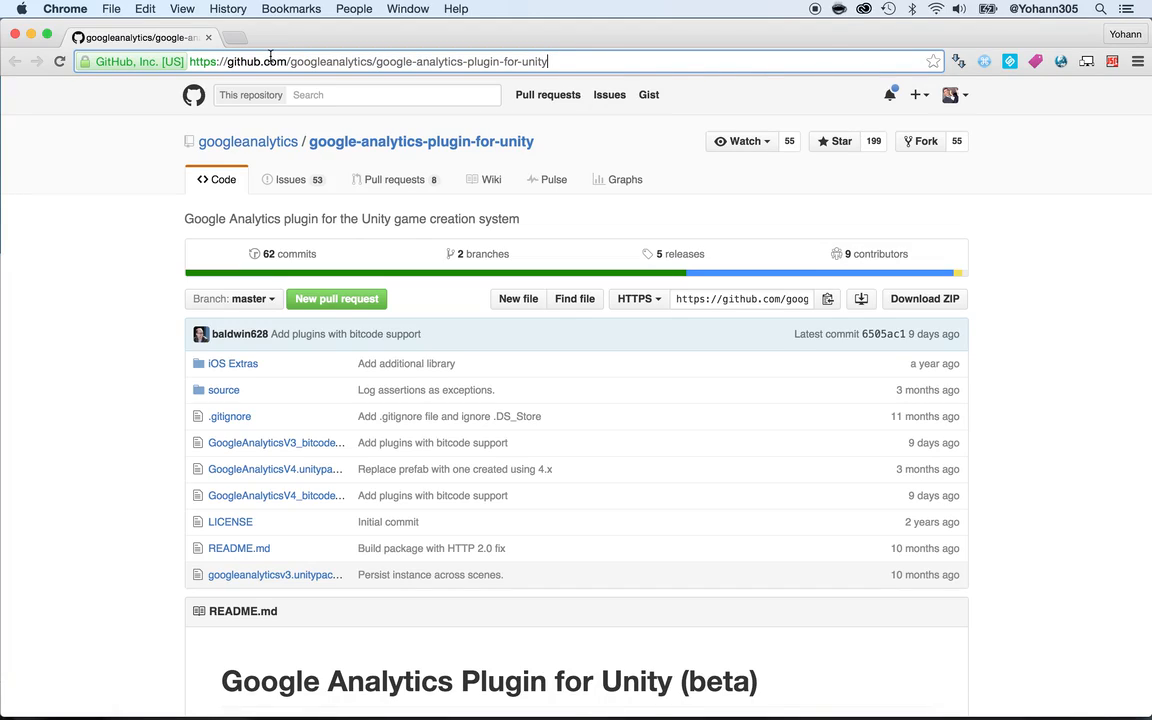
pyautogui.moveTo(276, 468)
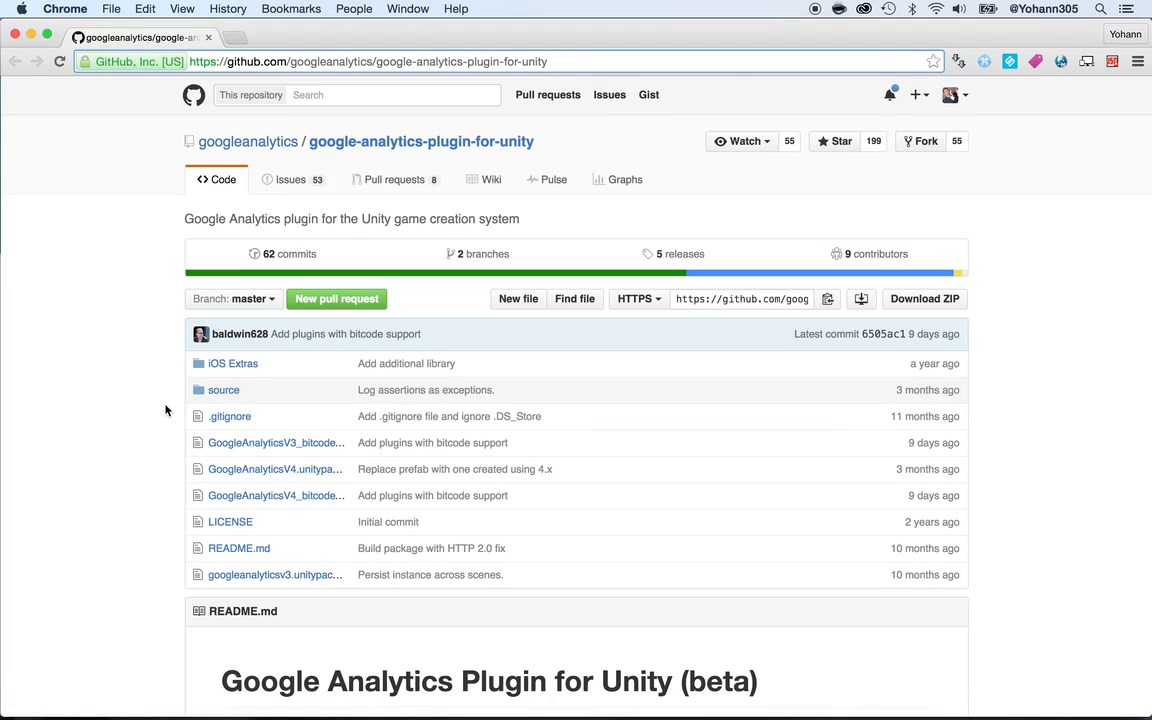
pyautogui.moveTo(928, 384)
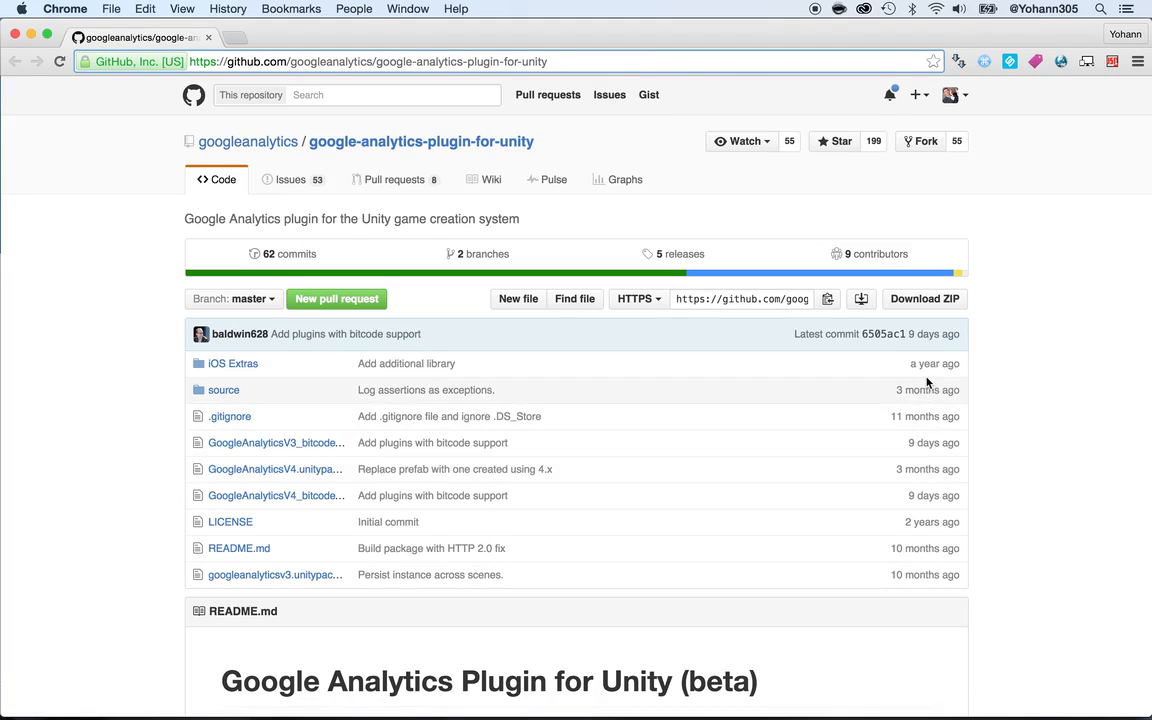
pyautogui.moveTo(924, 428)
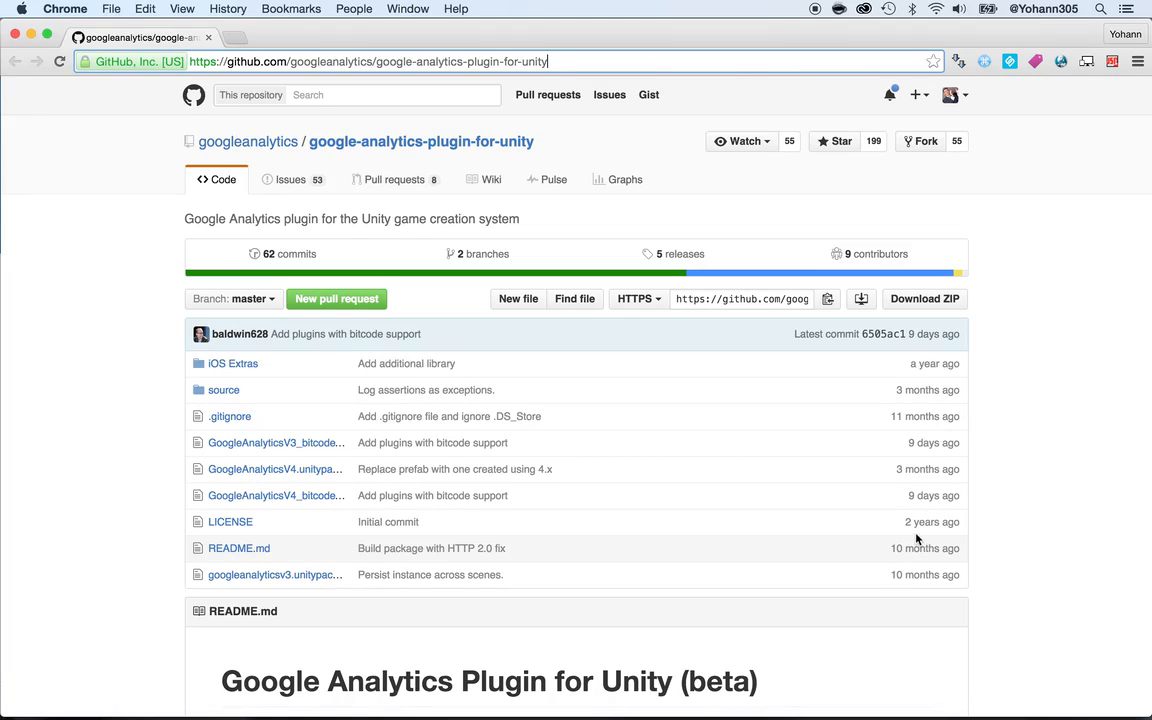
pyautogui.moveTo(280, 490)
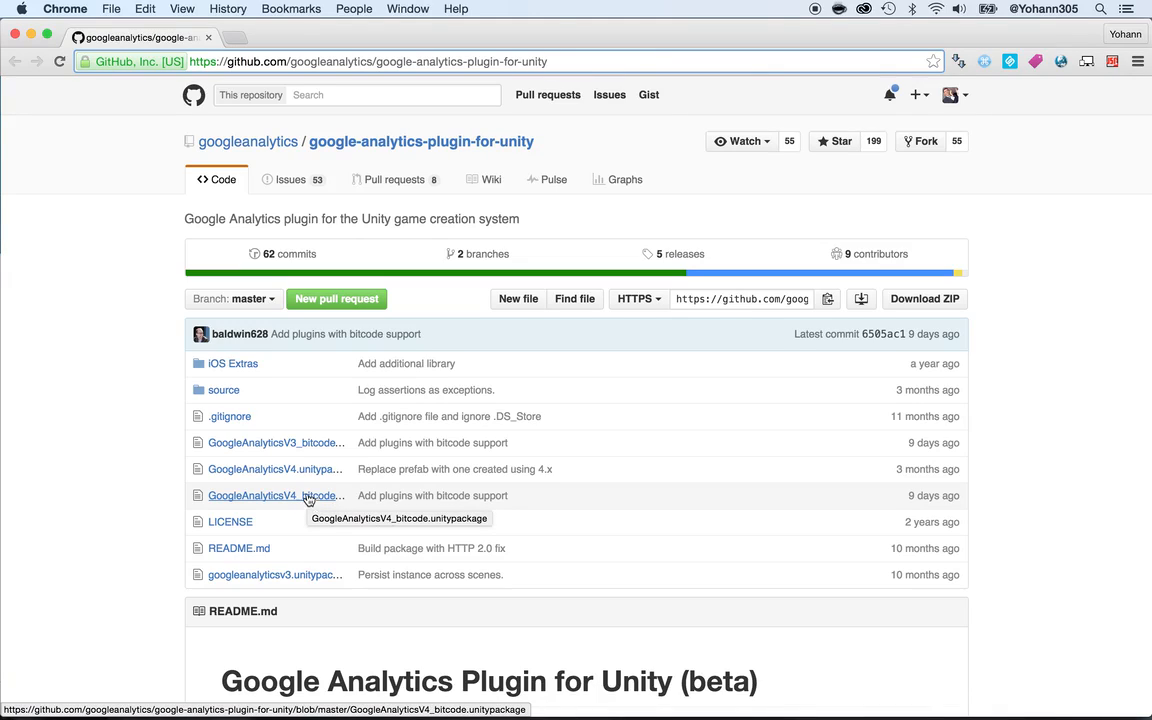
pyautogui.moveTo(288, 468)
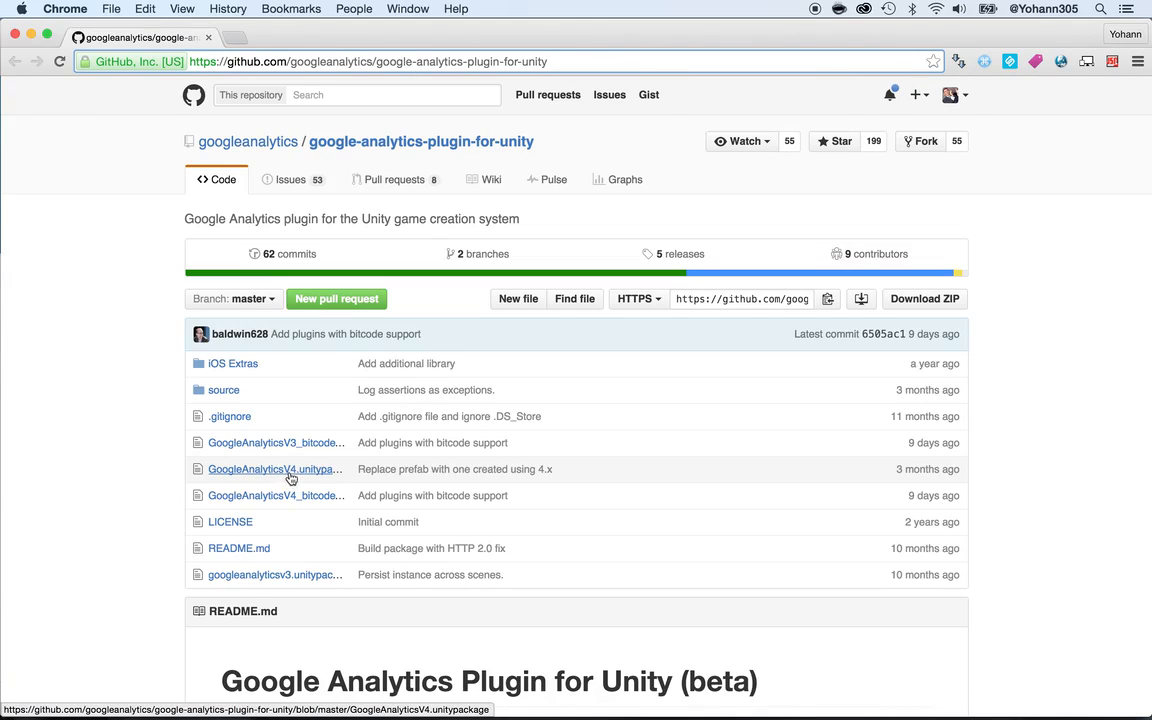
pyautogui.moveTo(312, 476)
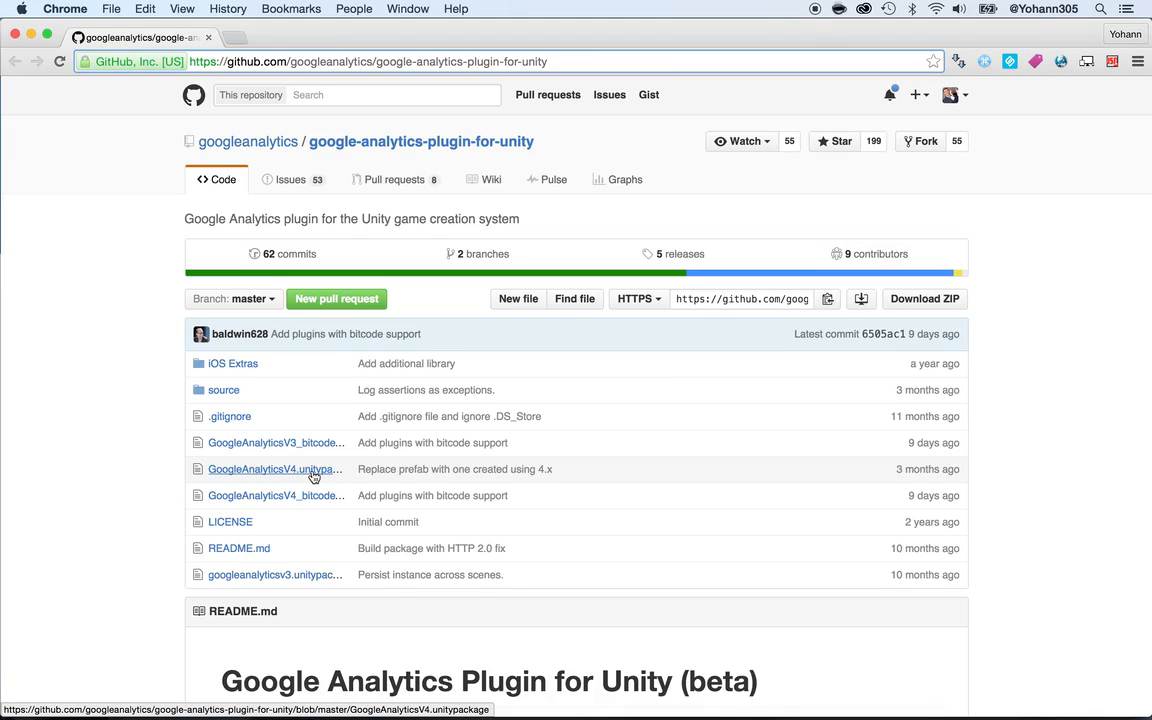
pyautogui.click(550, 60)
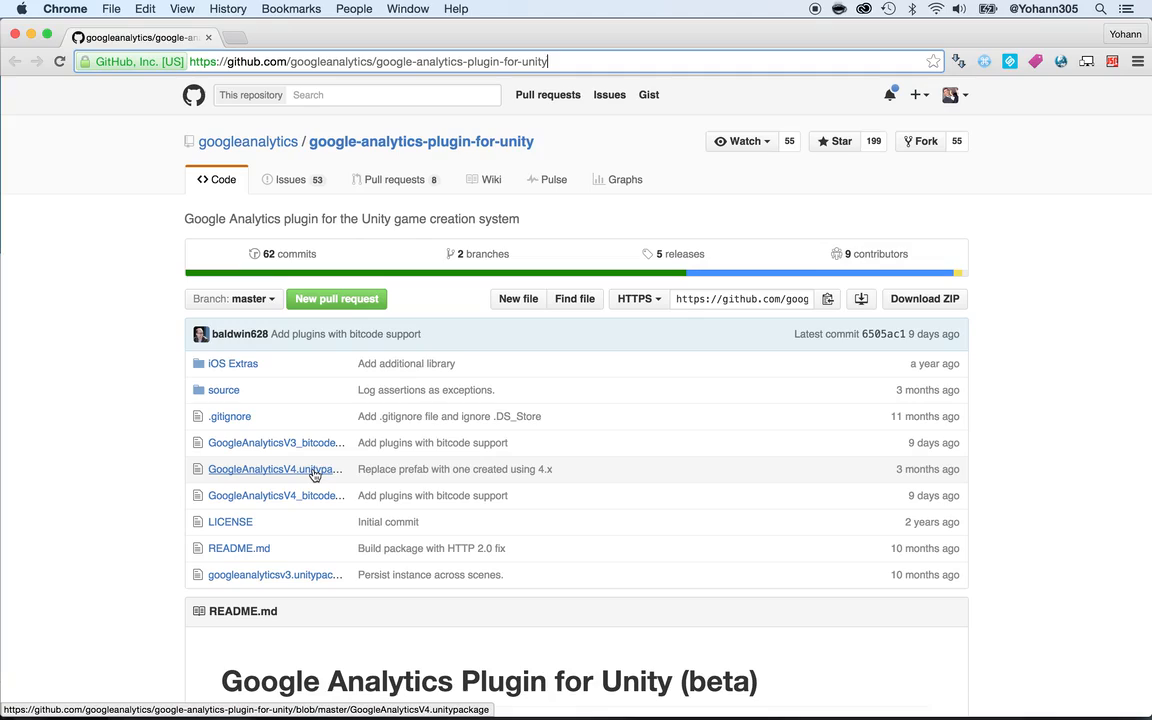
pyautogui.moveTo(296, 478)
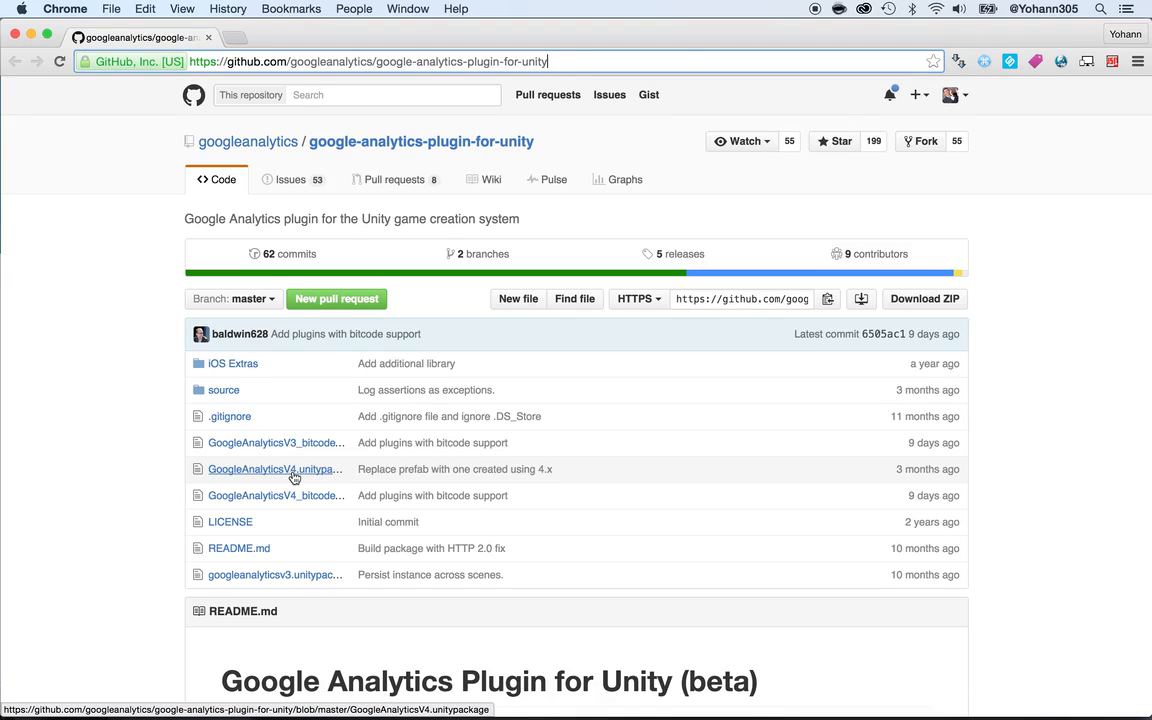
pyautogui.moveTo(308, 472)
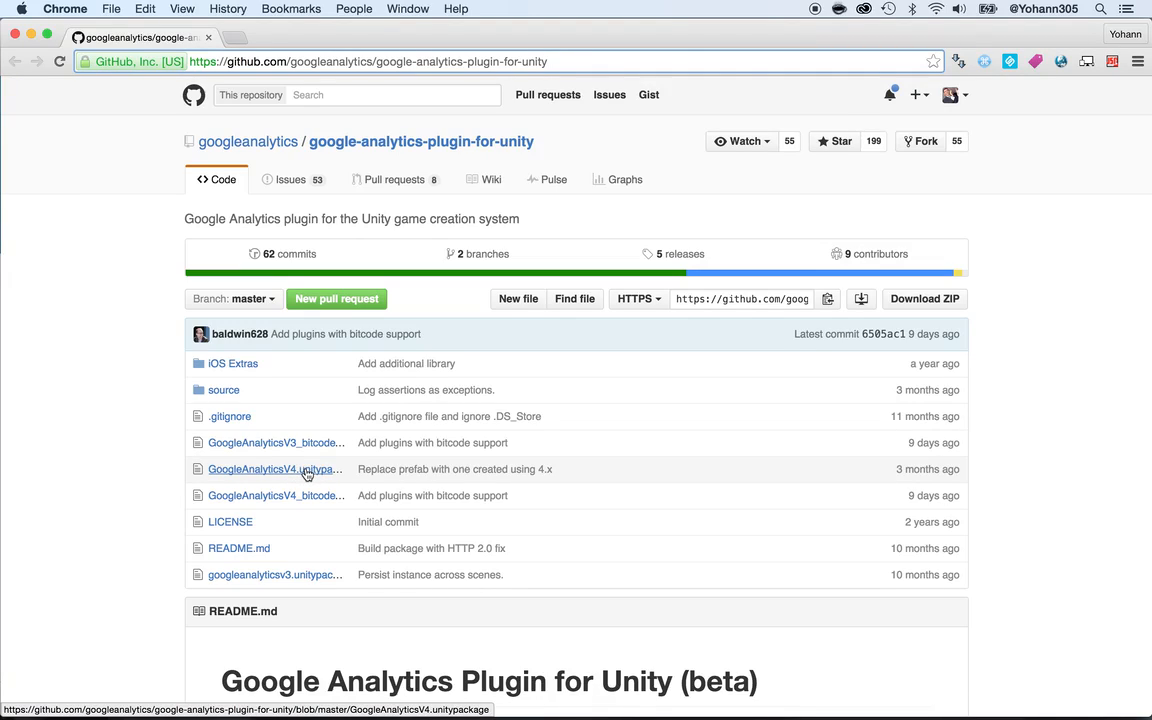
pyautogui.moveTo(276, 468)
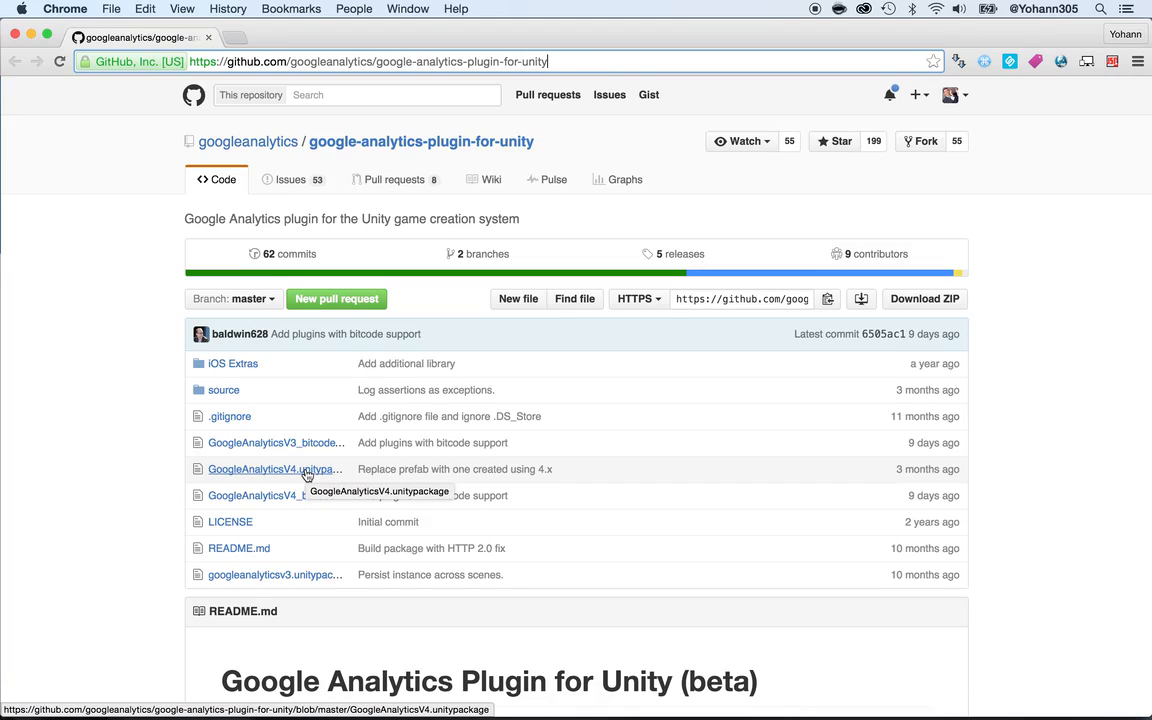